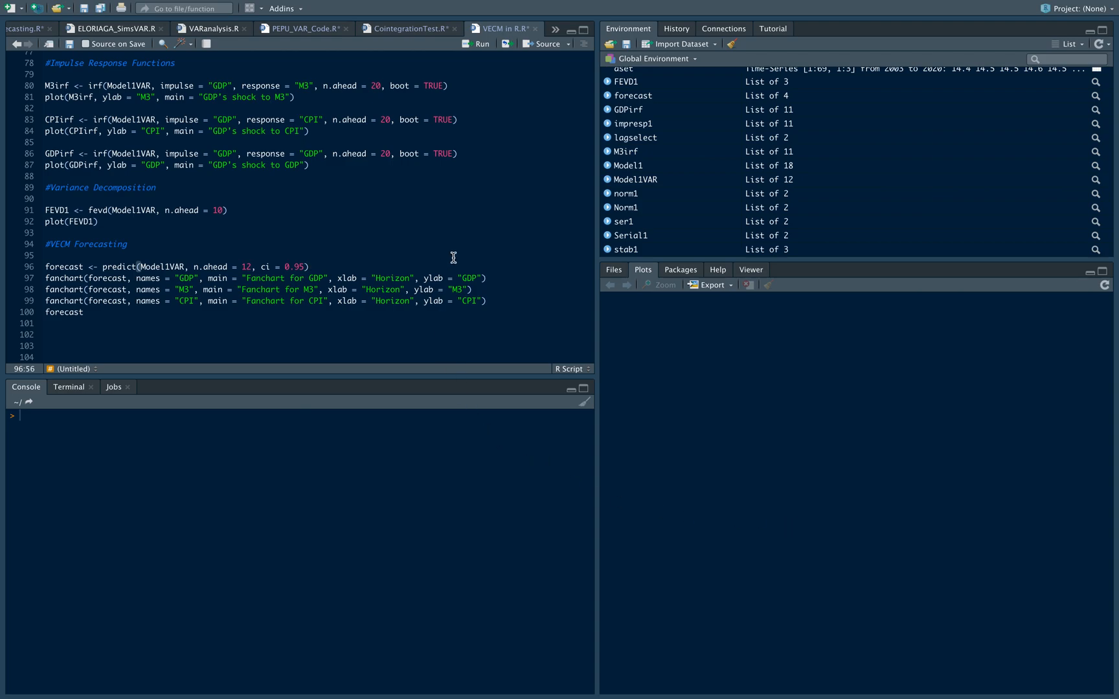
mouse_move(474, 189)
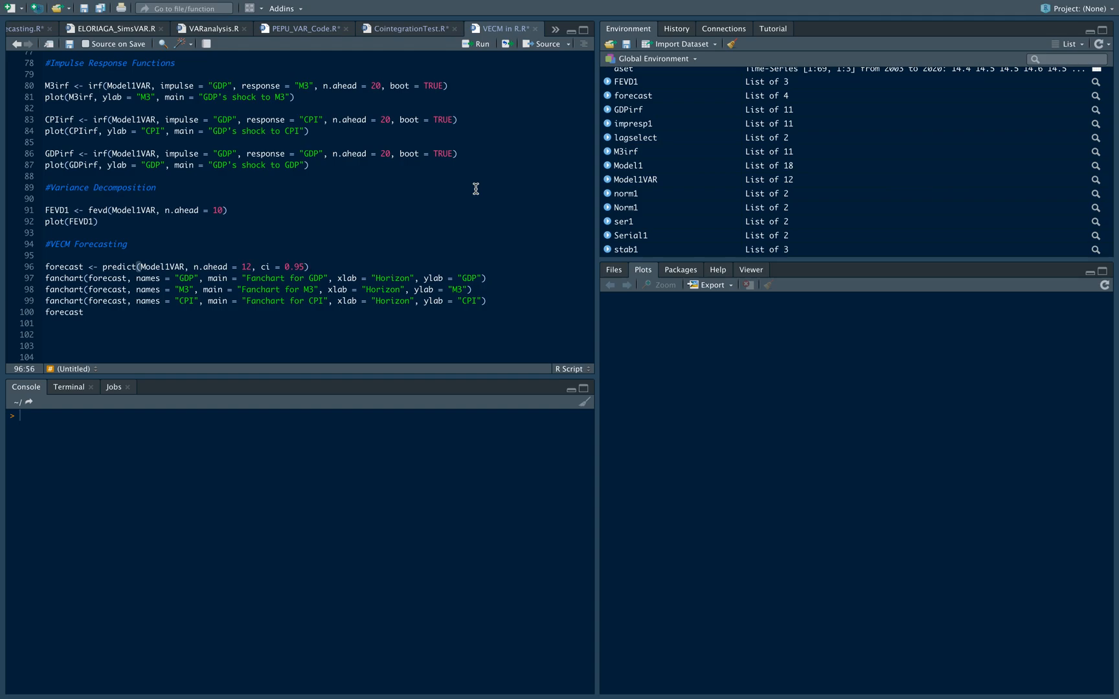
mouse_move(398, 180)
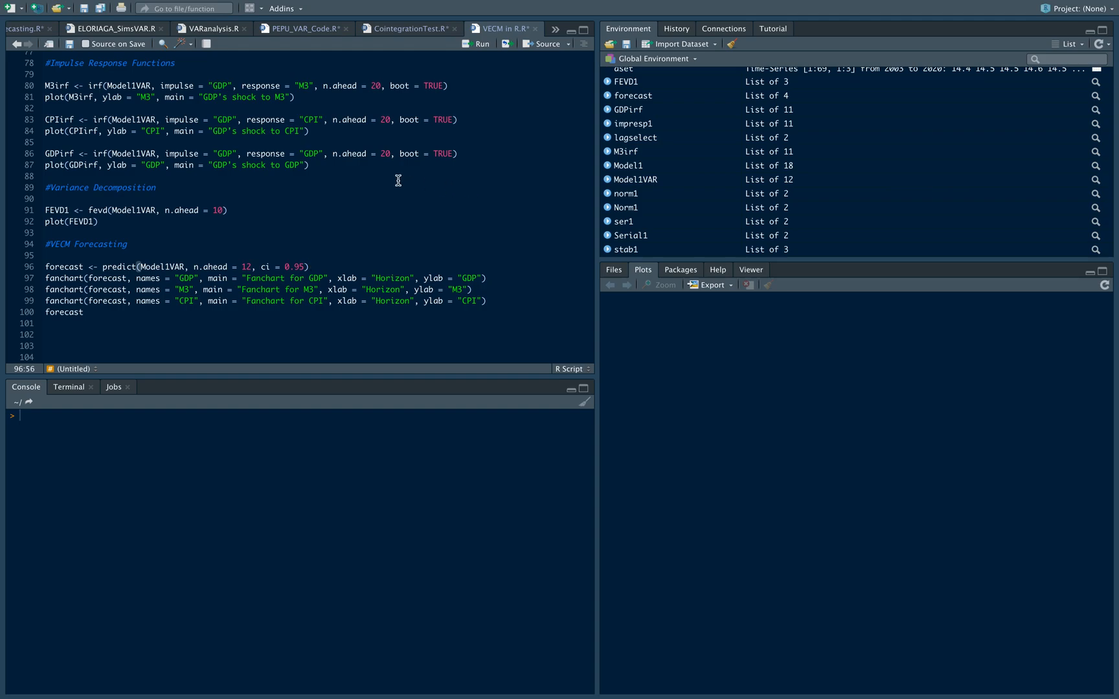
Step: Review the VECM model and its summary lines in the script
scroll("up", 3)
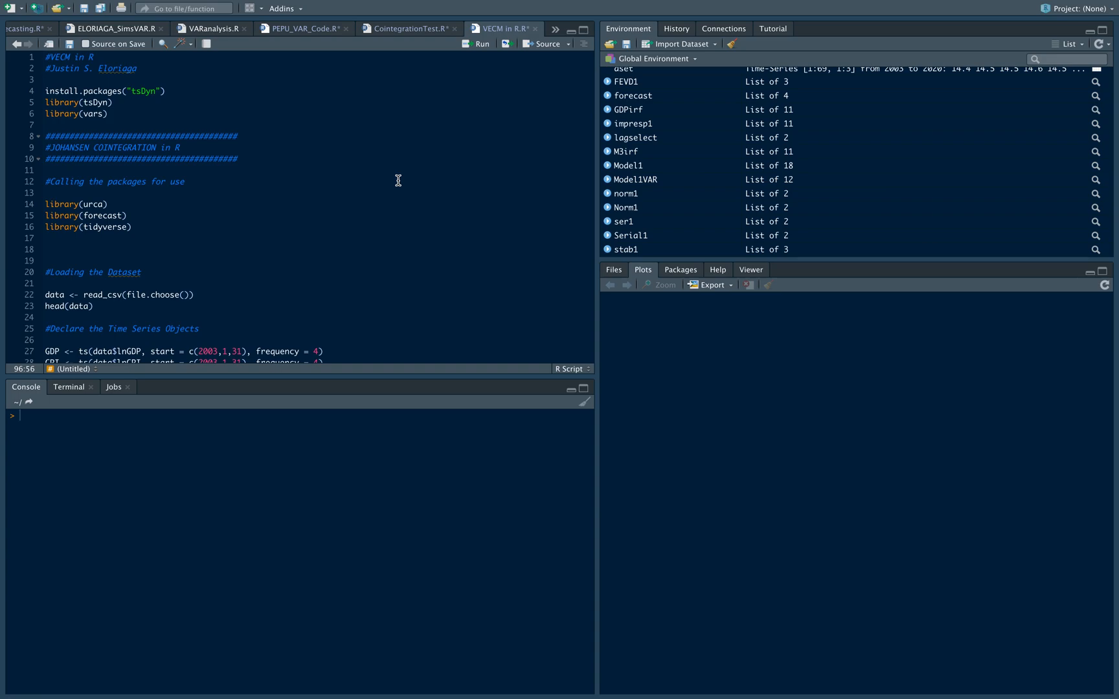
scroll("down", 3)
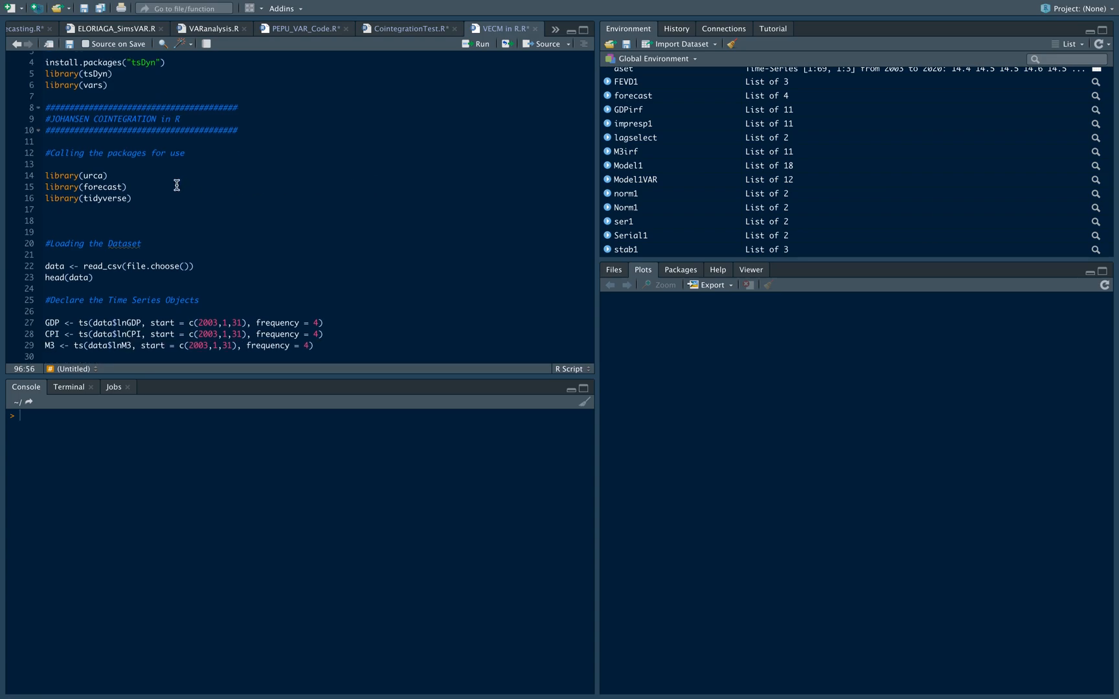
mouse_move(189, 188)
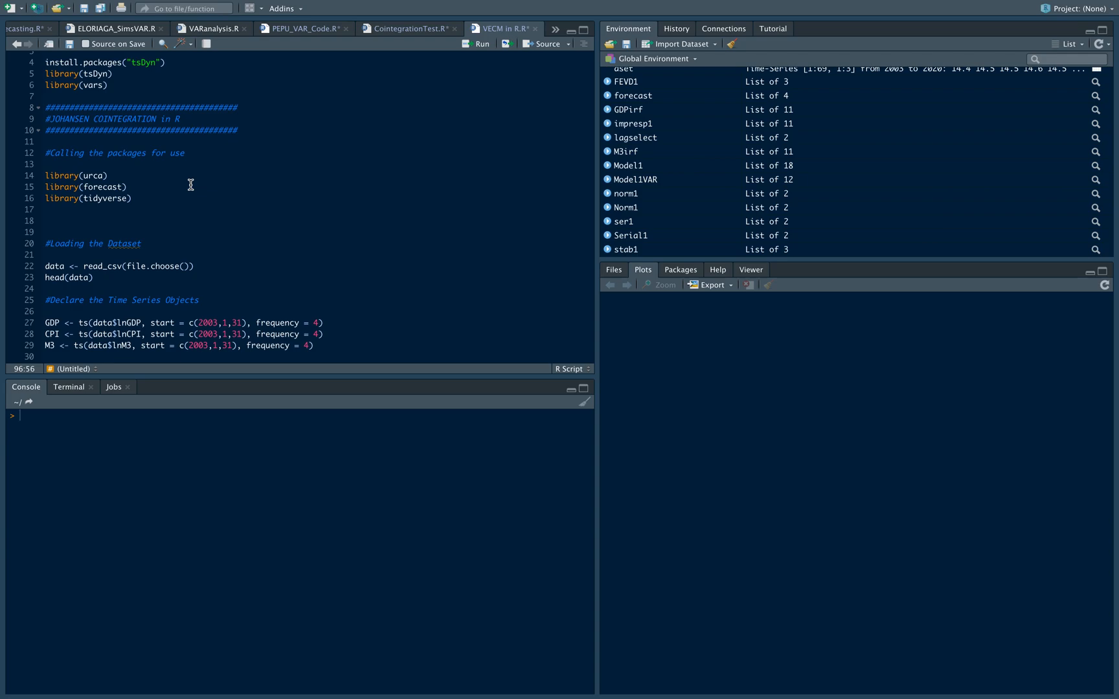
mouse_move(179, 278)
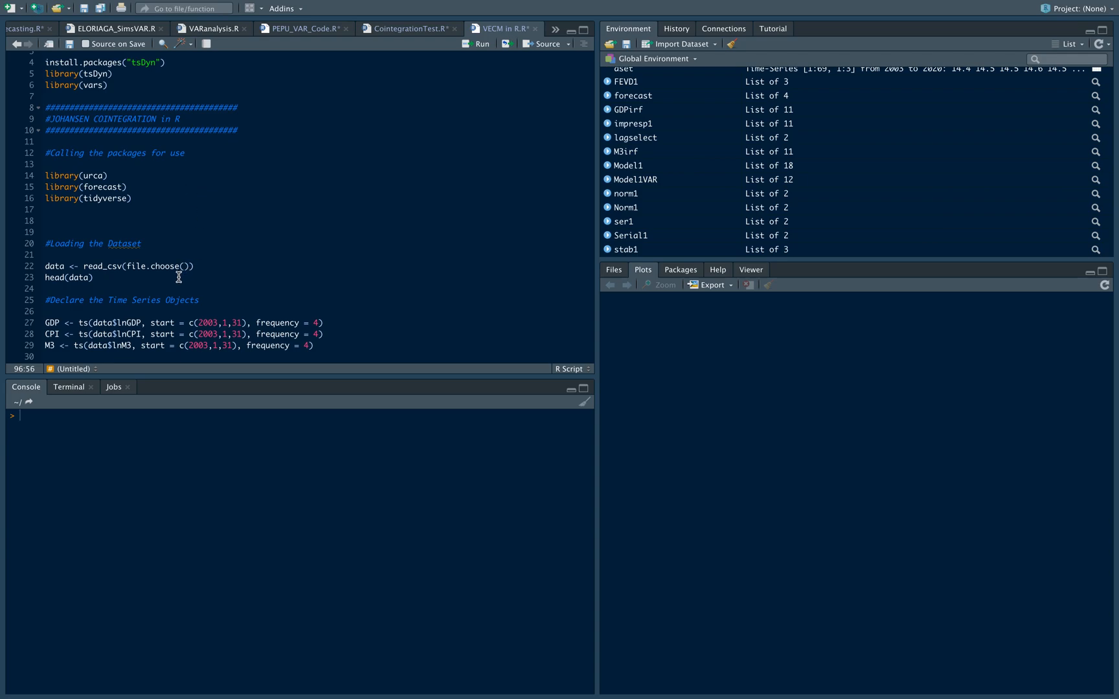
mouse_move(271, 265)
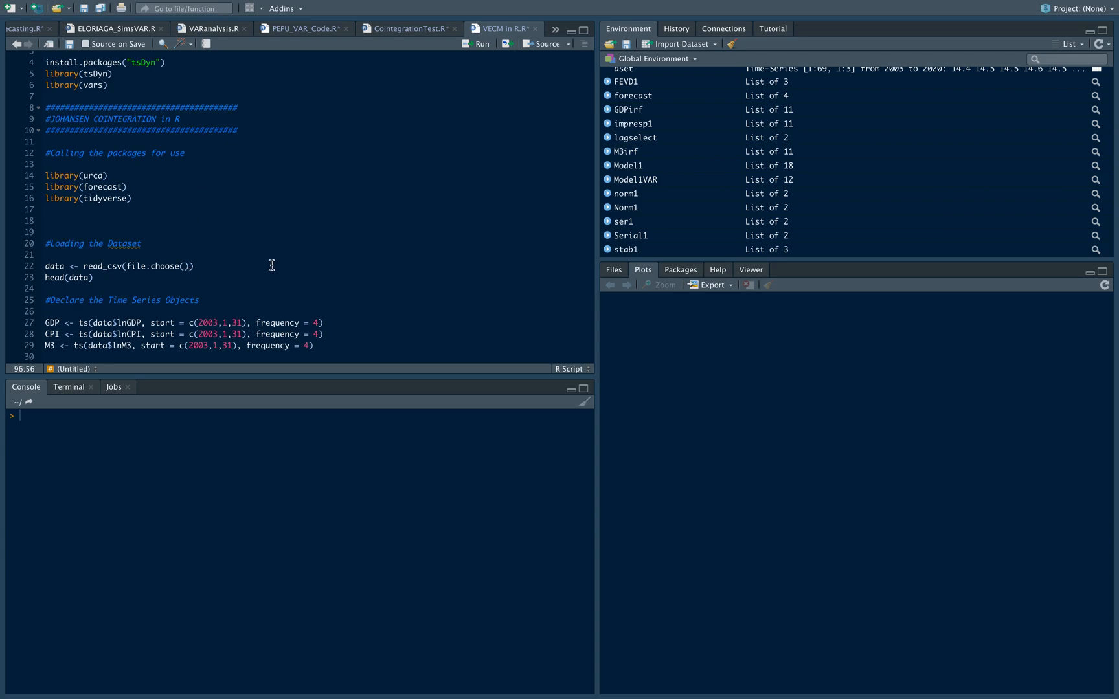
scroll("down", 3)
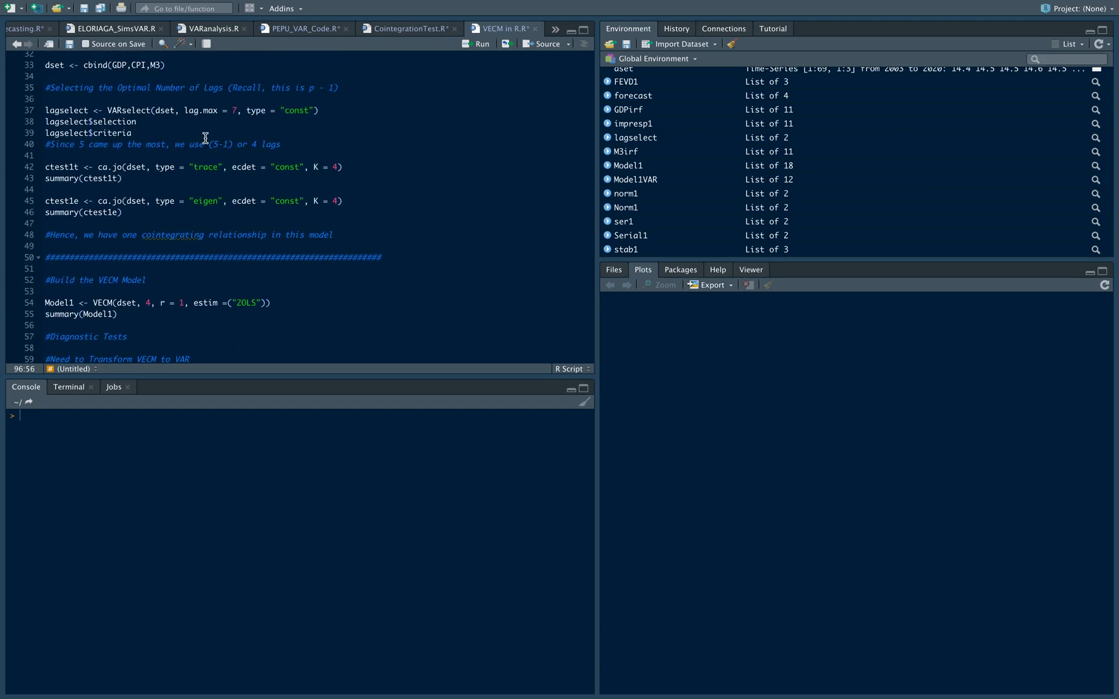
mouse_move(180, 152)
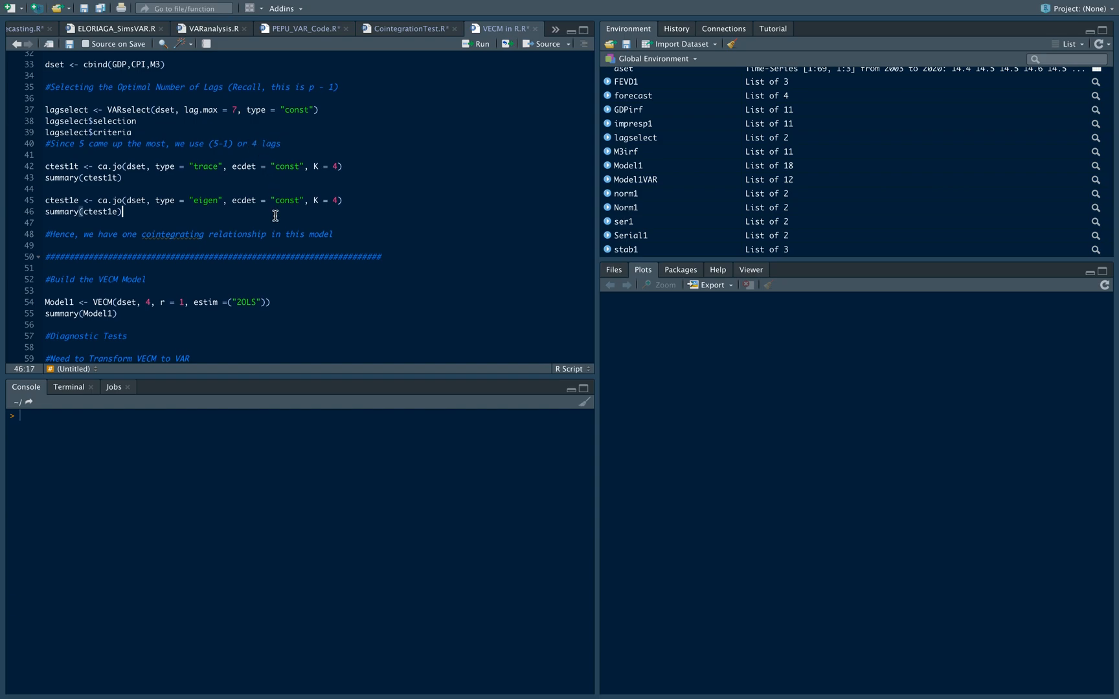
scroll("down", 3)
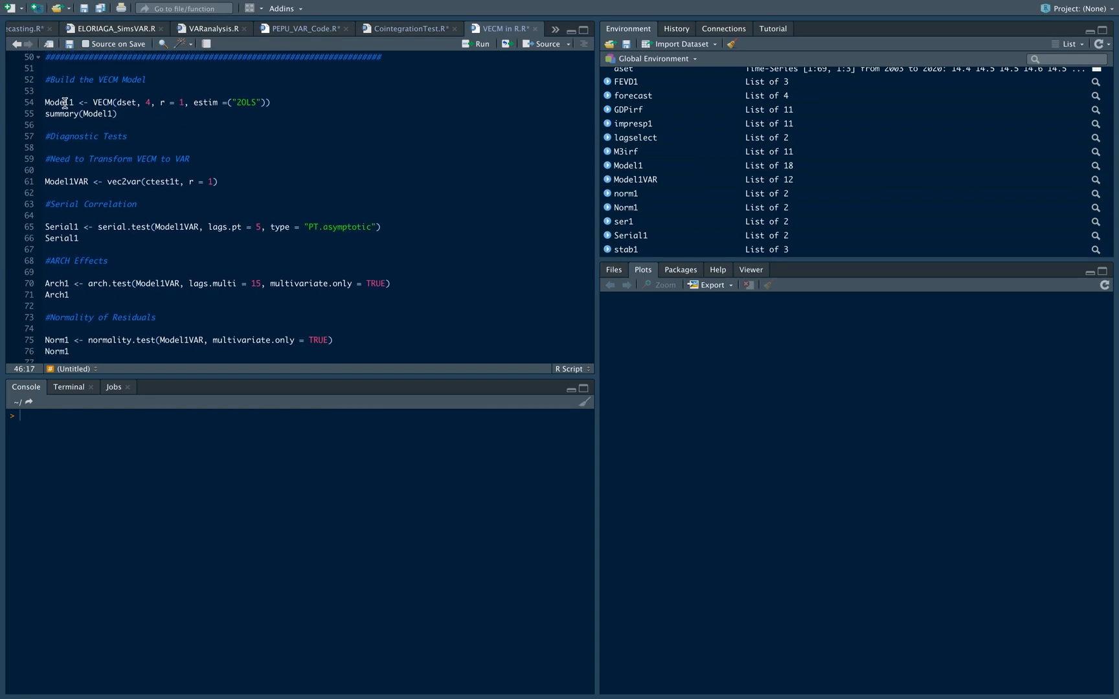
left_click_drag(45, 103, 118, 113)
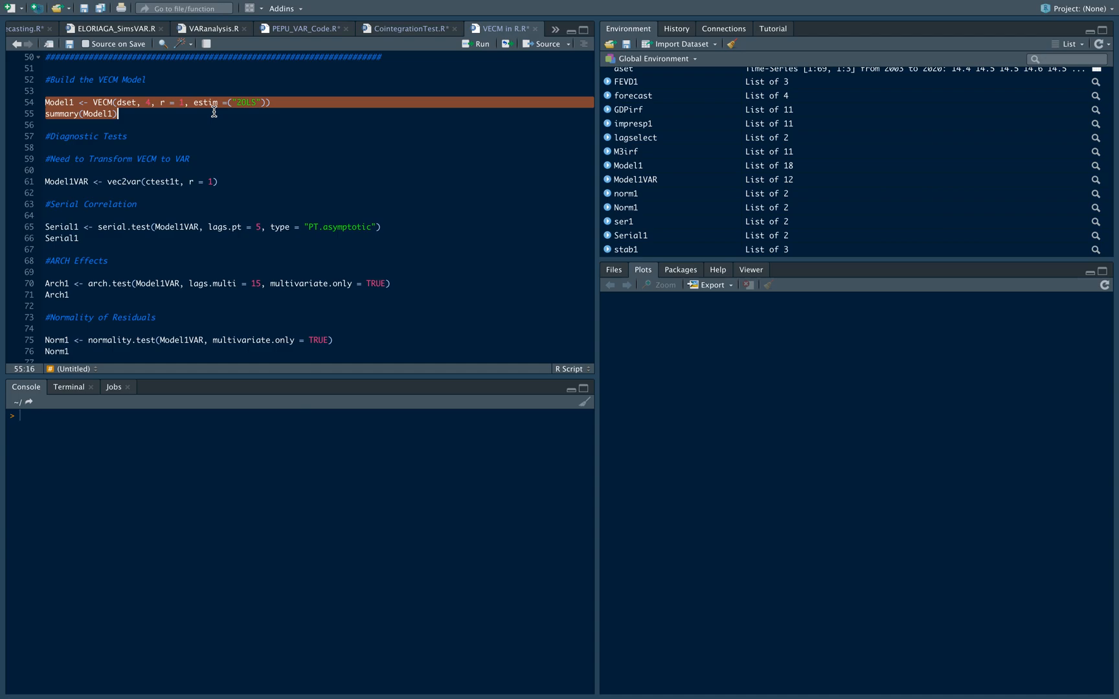
mouse_move(243, 142)
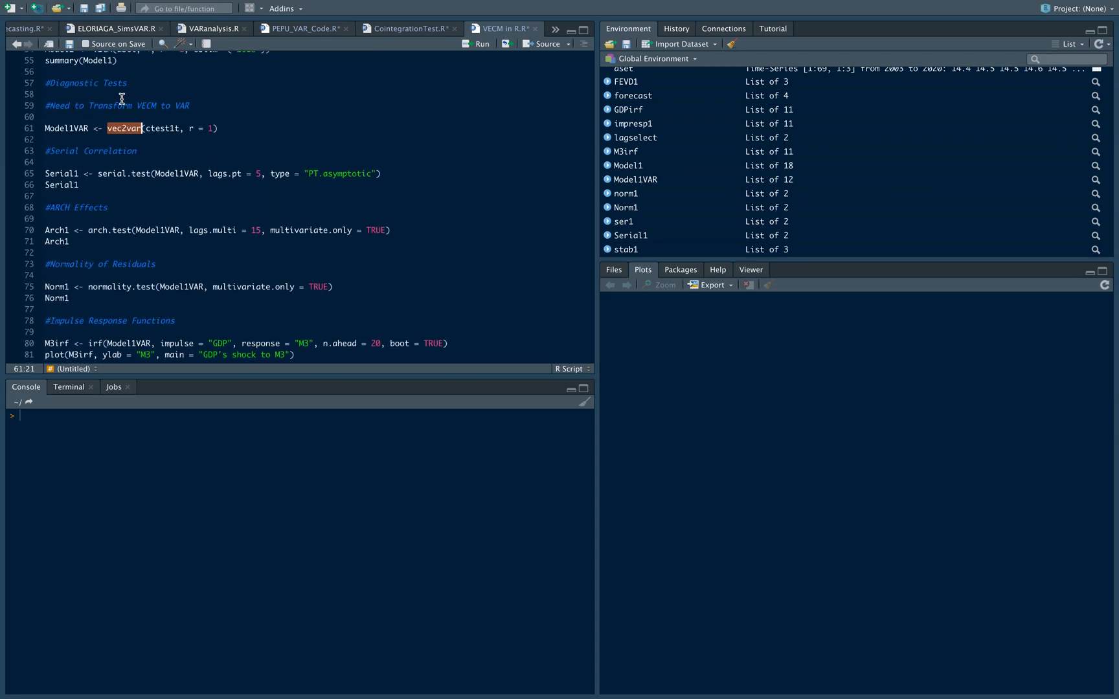
Step: Run the line 96 forecast <- predict(...) for 12 steps ahead at 95% confidence
scroll("down", 3)
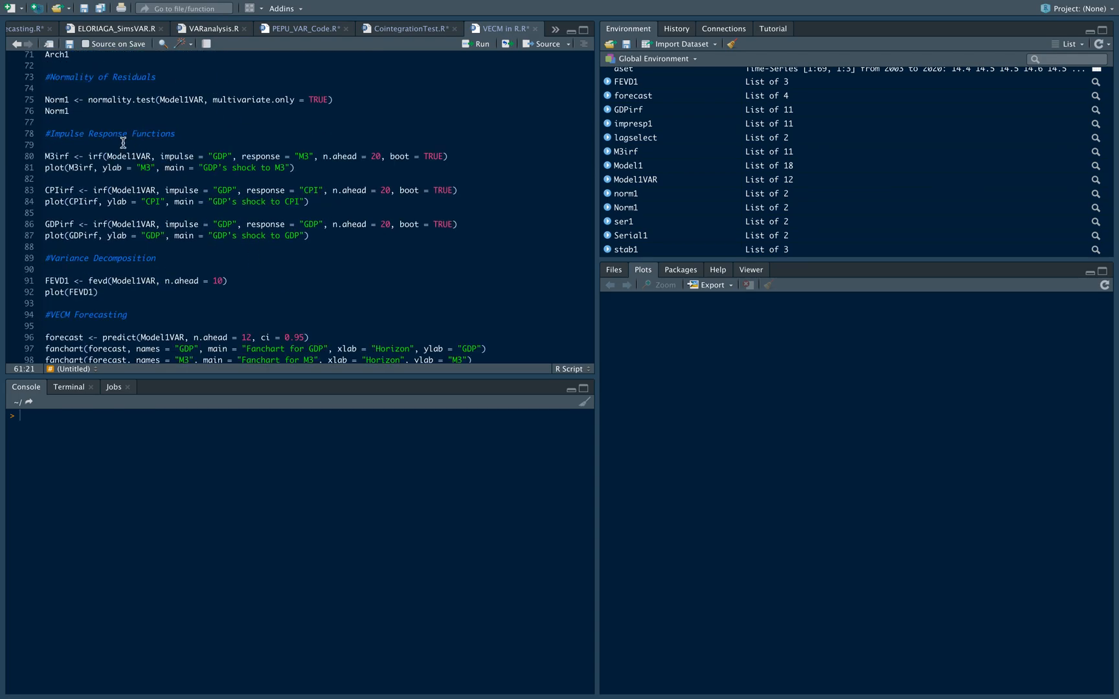
scroll("down", 3)
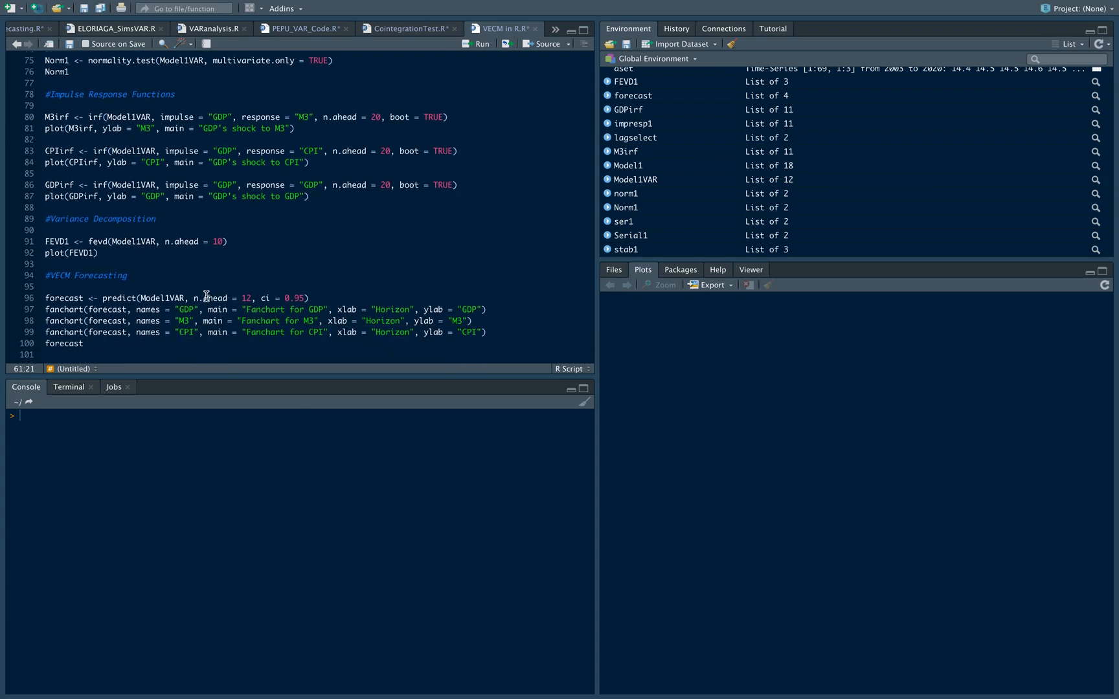
scroll("down", 3)
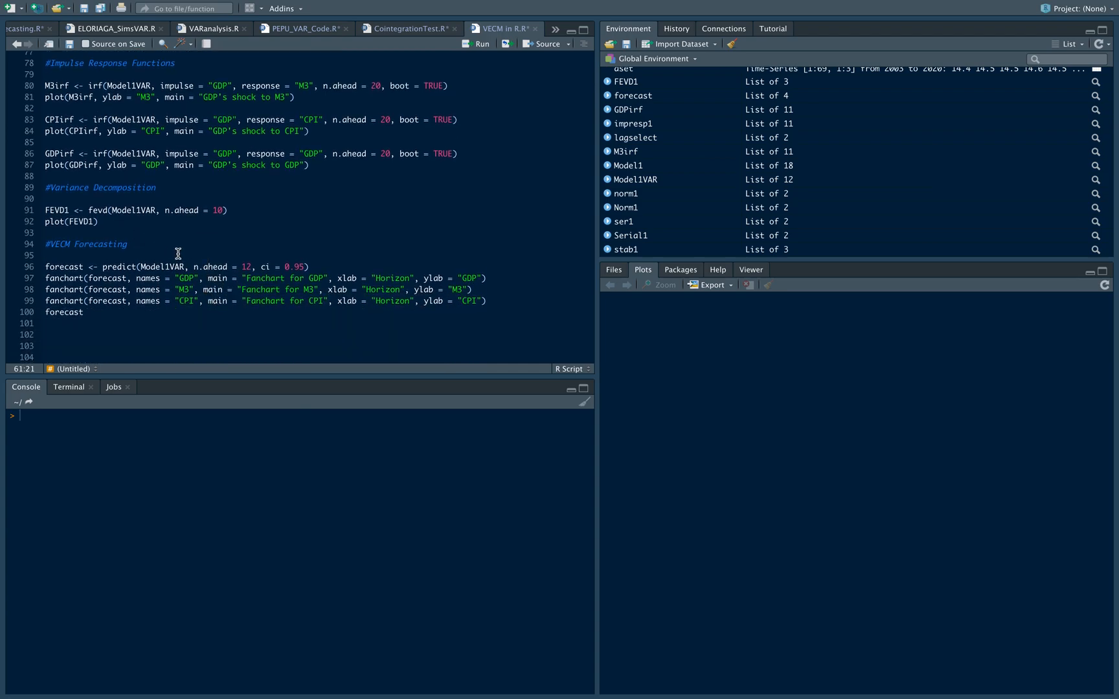
left_click(127, 245)
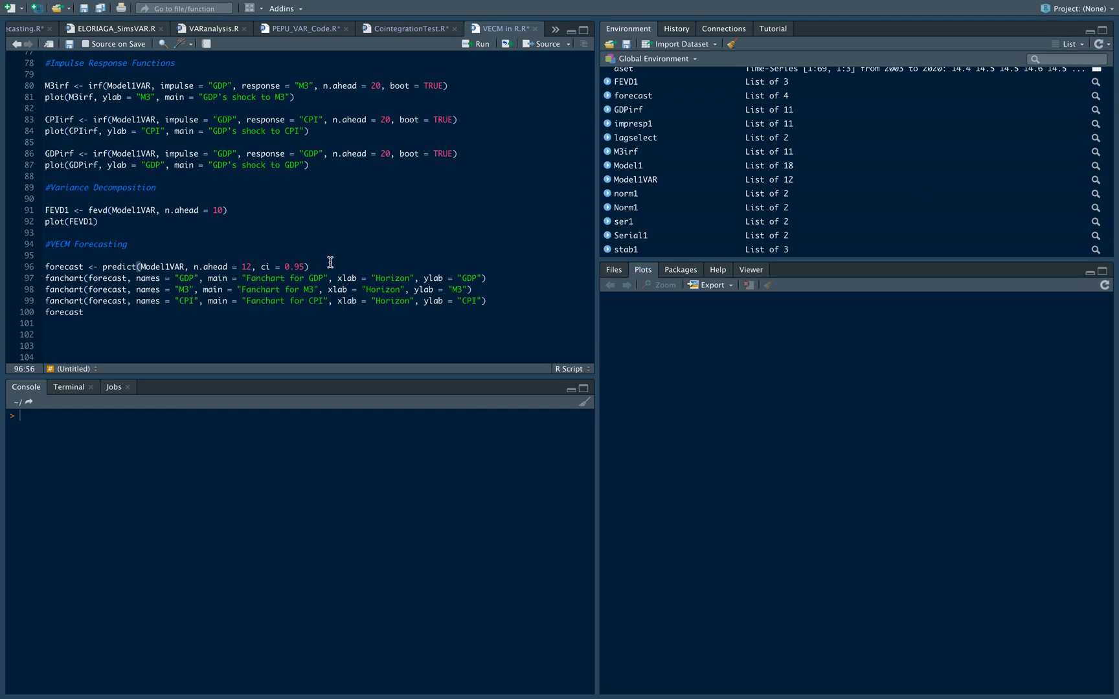
mouse_move(86, 262)
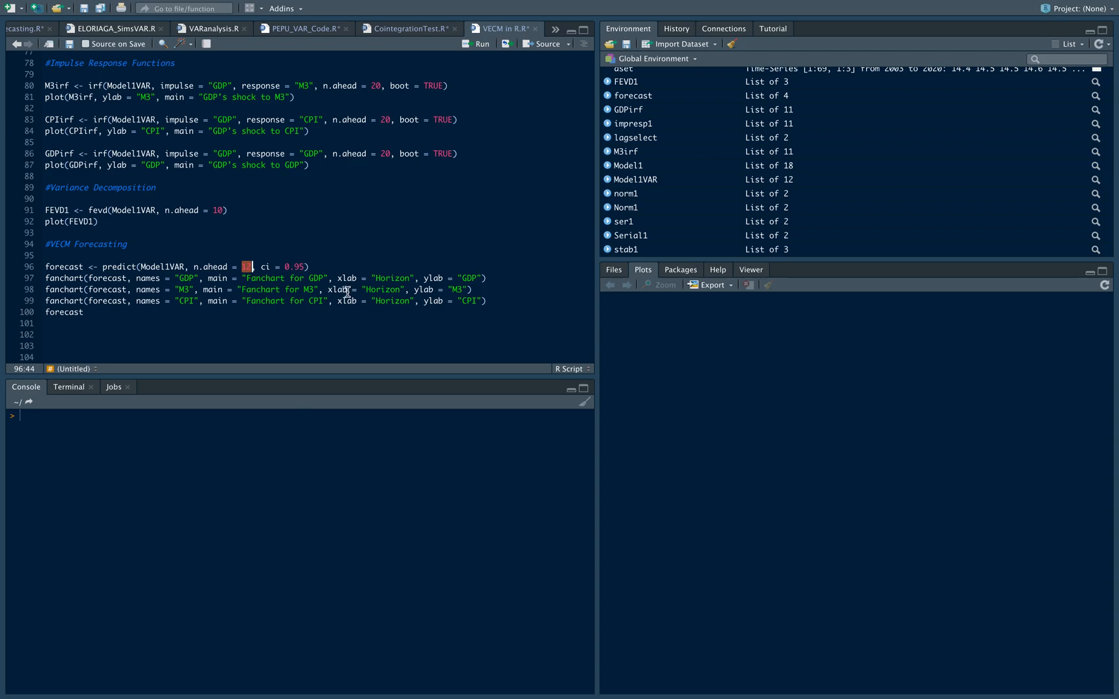
left_click_drag(139, 266, 303, 267)
type("12")
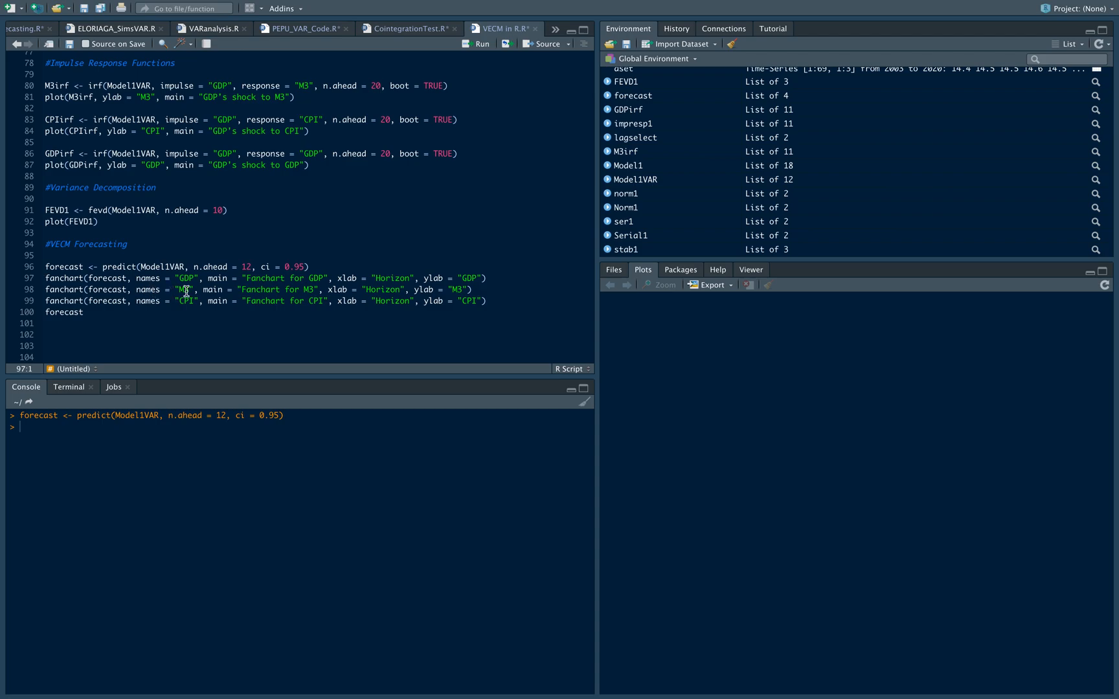
double_click(63, 277)
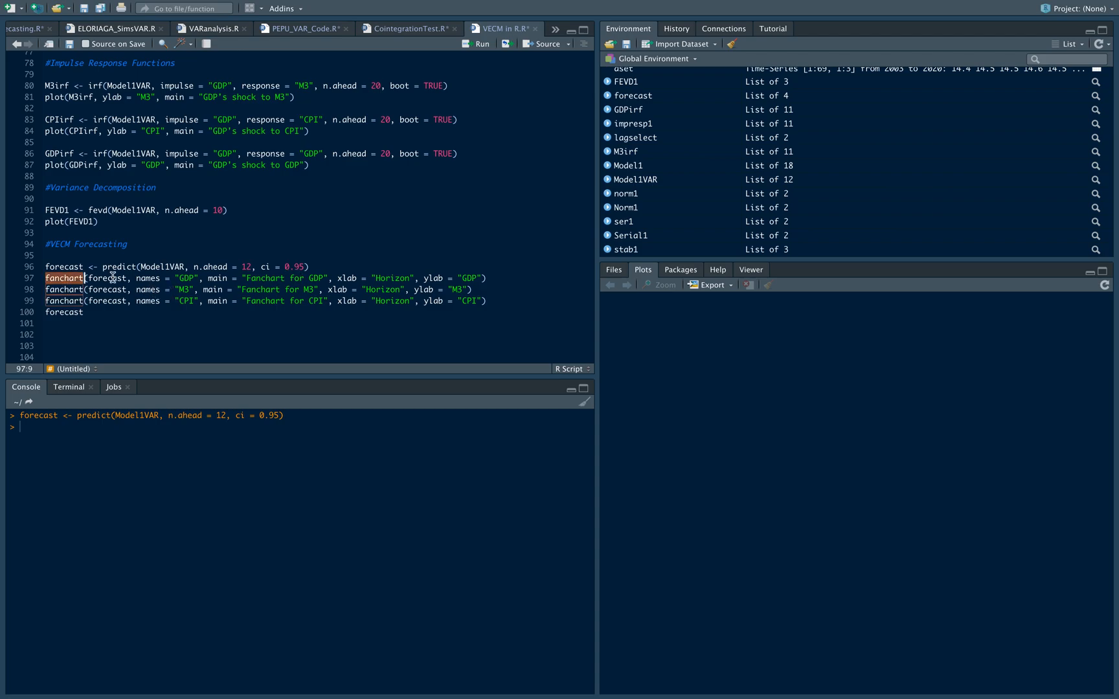
left_click(489, 278)
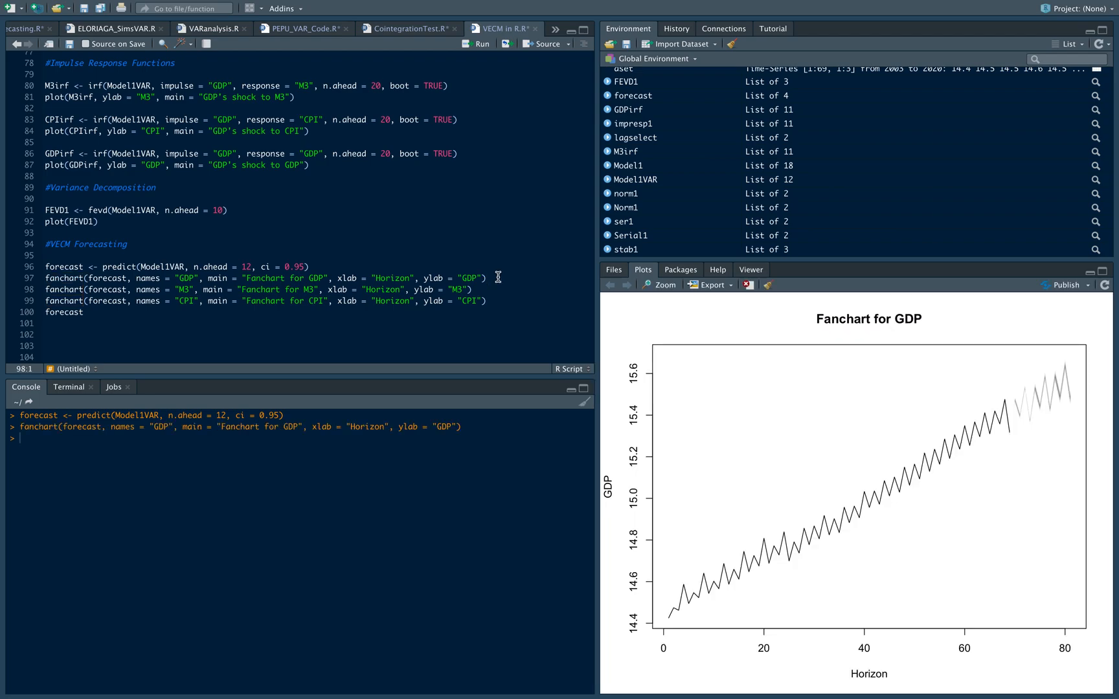
mouse_move(512, 343)
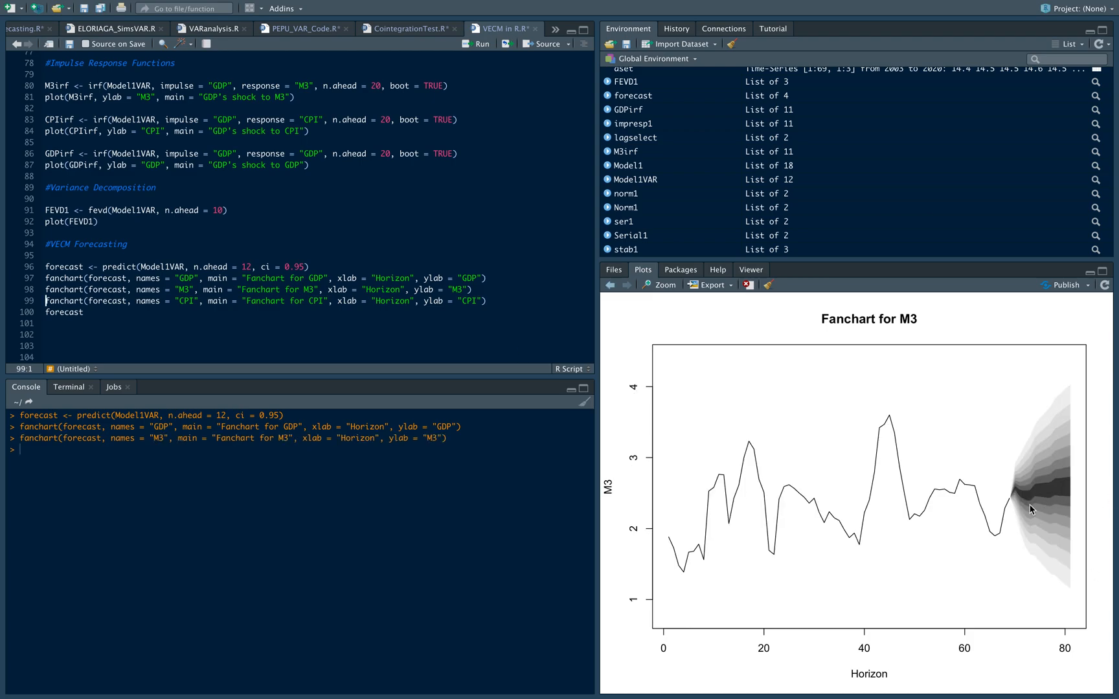
mouse_move(1016, 489)
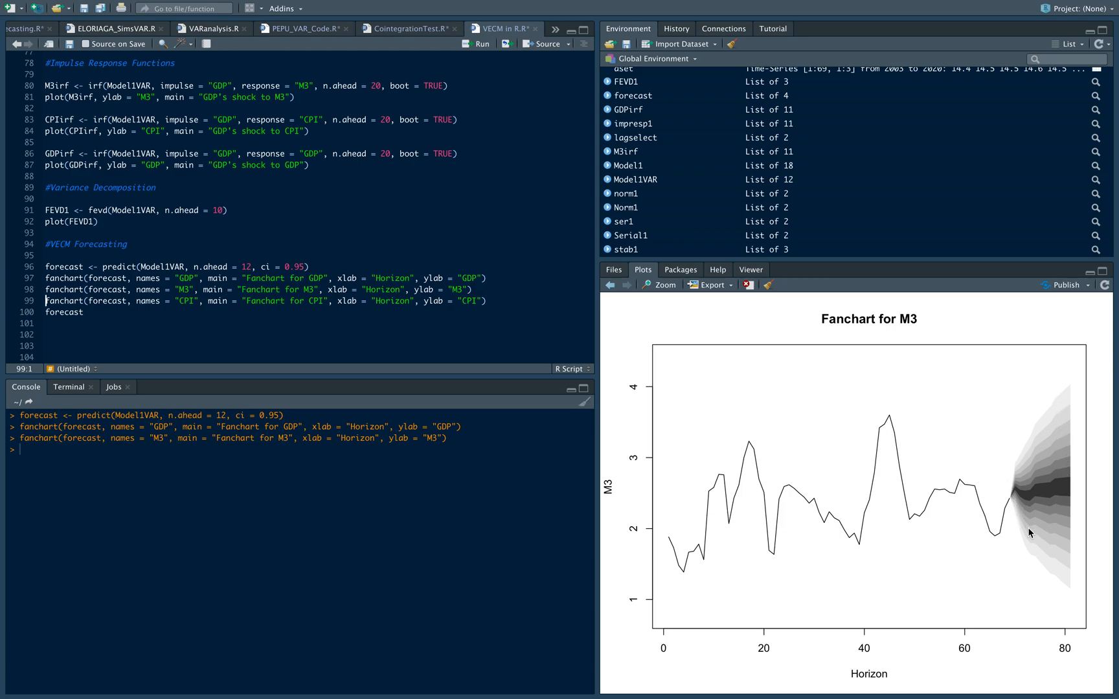
mouse_move(262, 341)
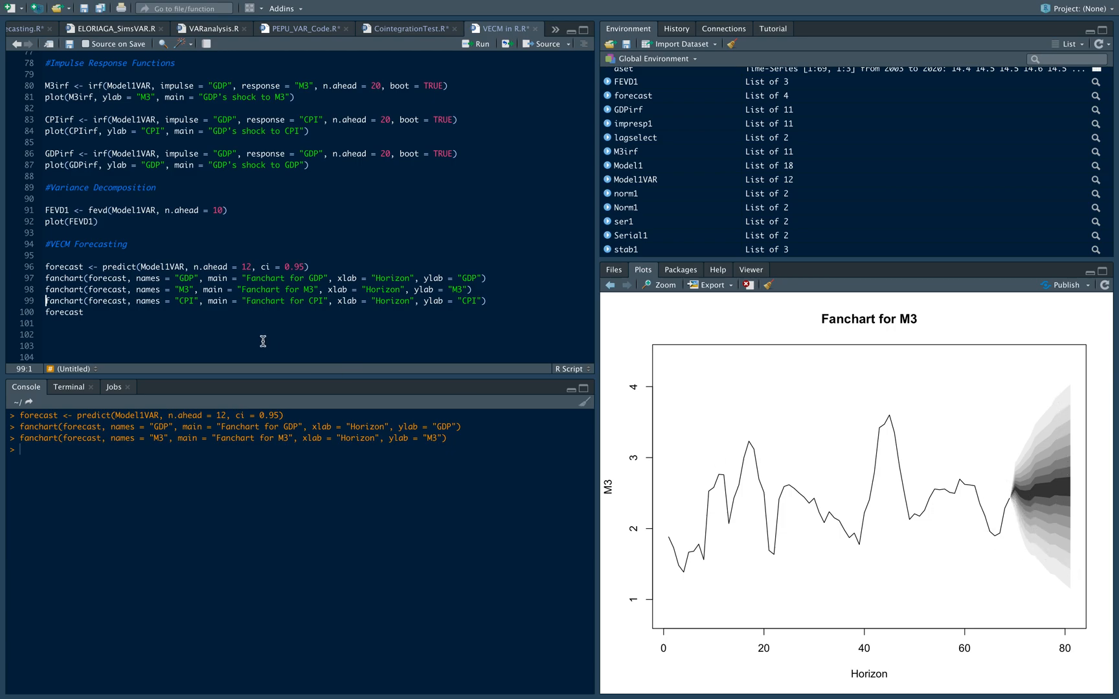
double_click(62, 278)
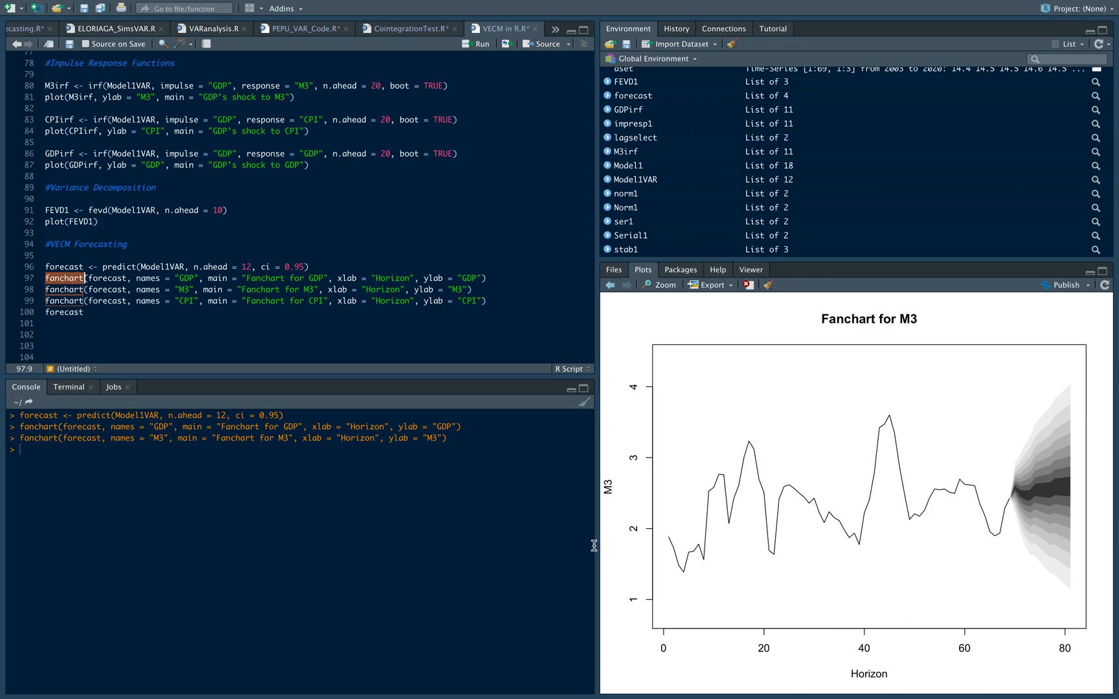
mouse_move(101, 278)
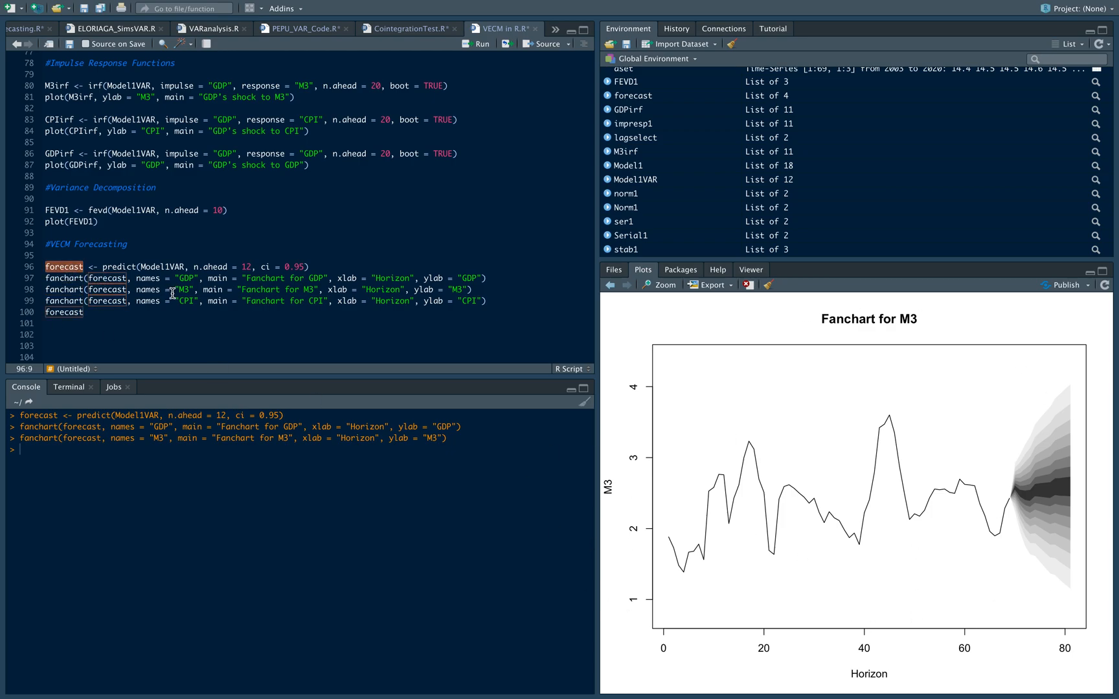
double_click(186, 278)
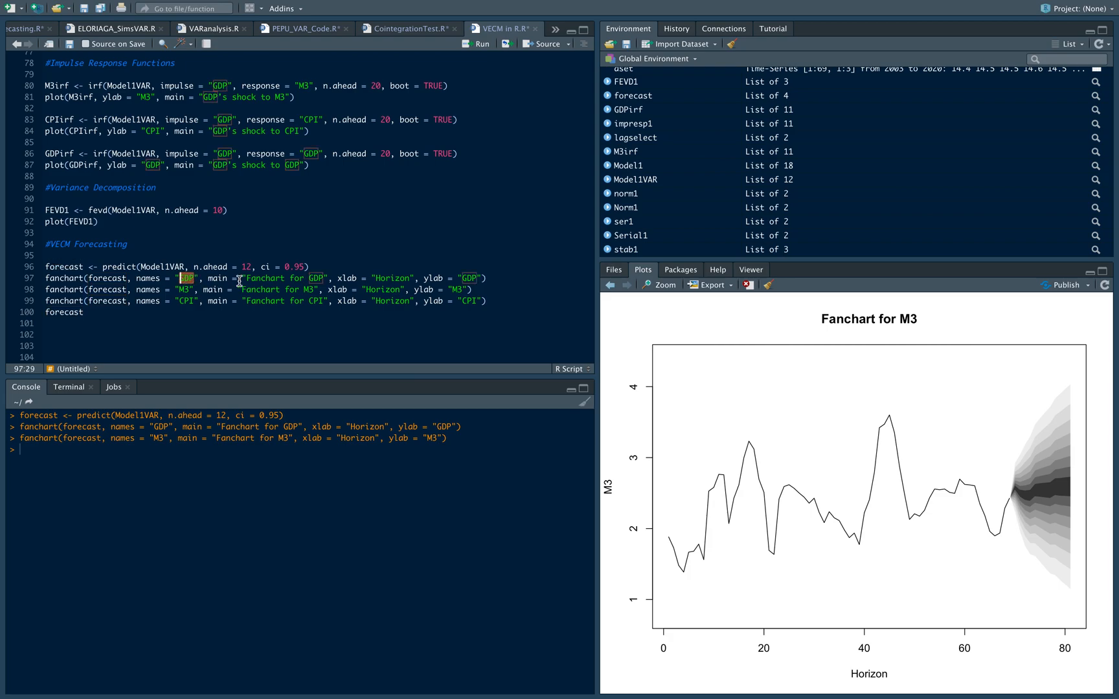
double_click(148, 278)
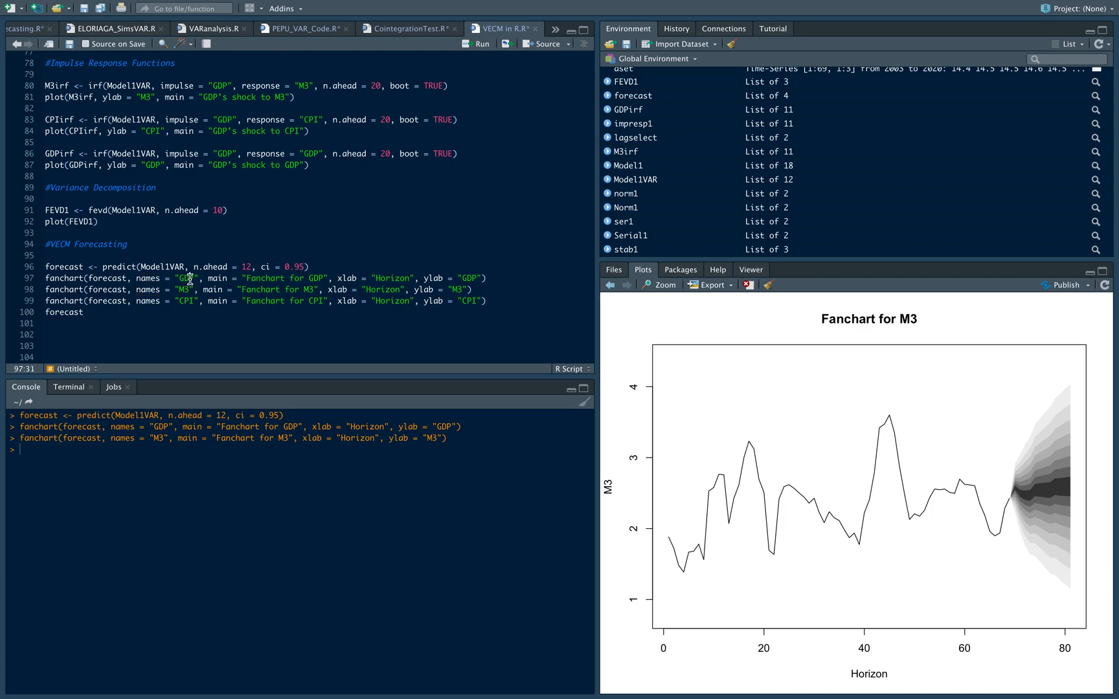
double_click(264, 278)
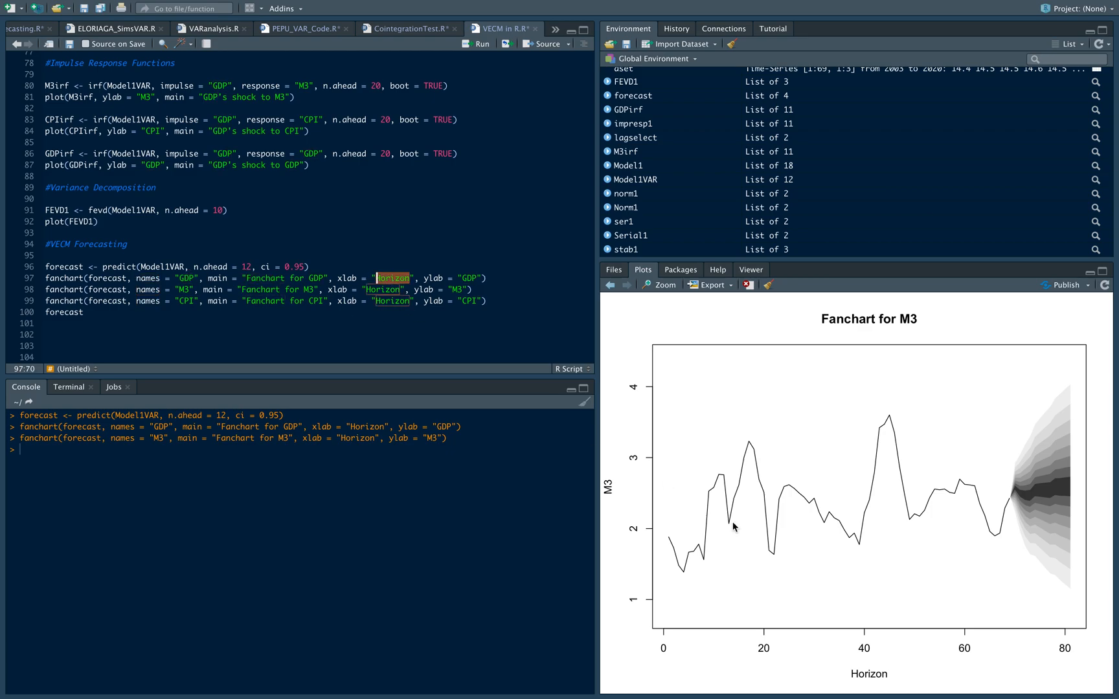
mouse_move(910, 691)
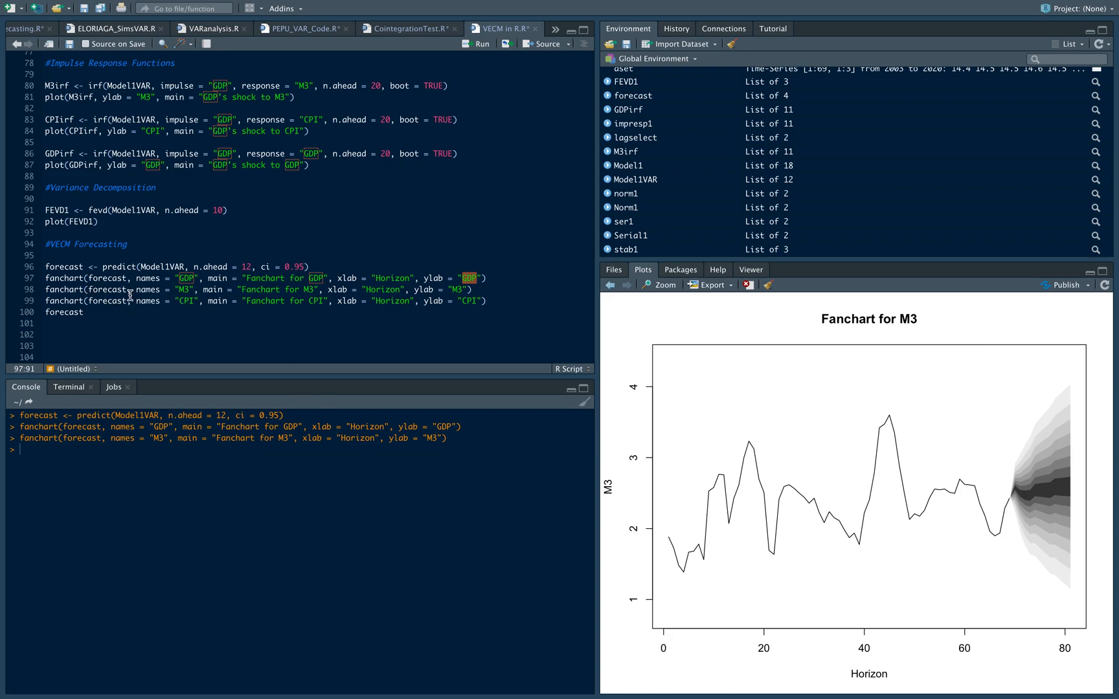
mouse_move(486, 293)
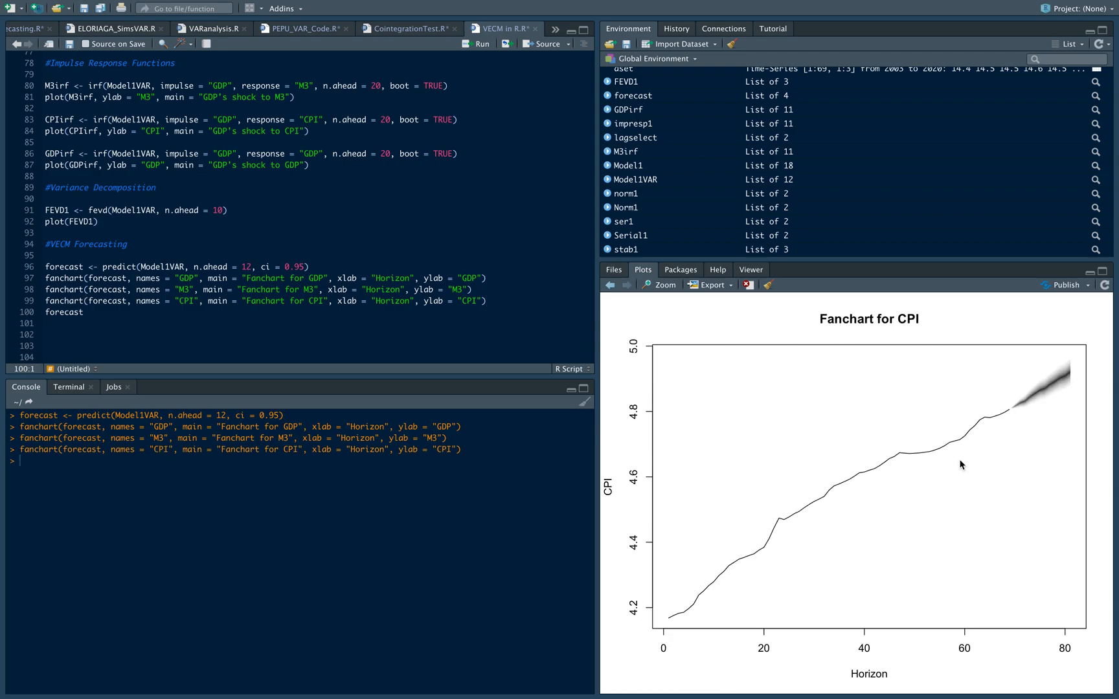
mouse_move(1022, 351)
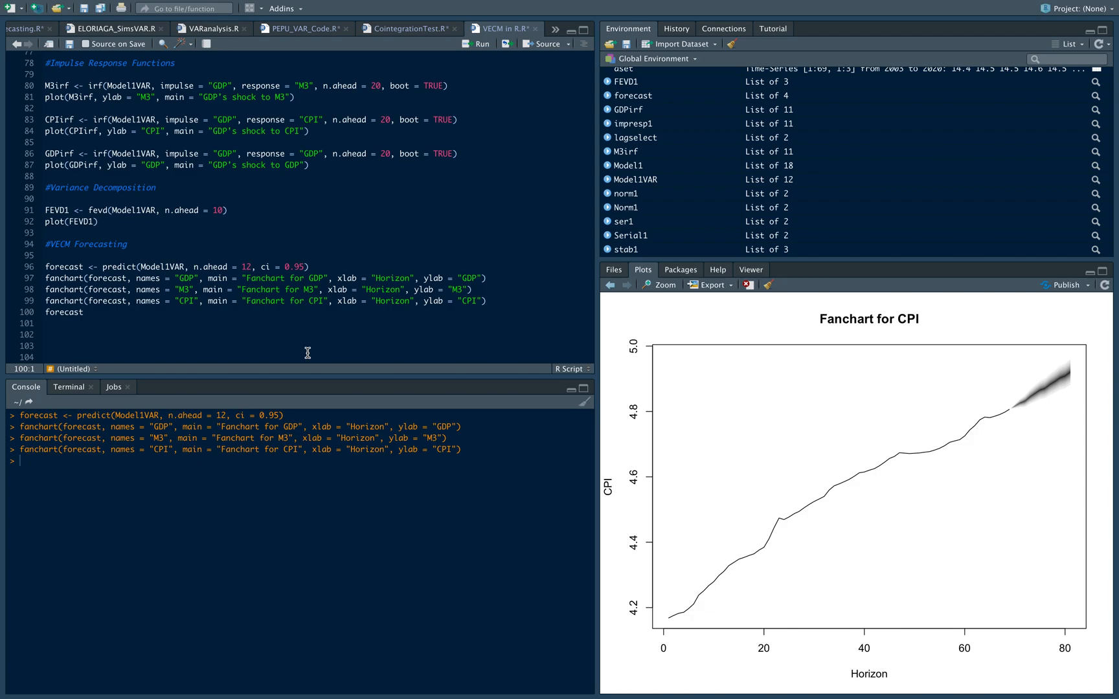
mouse_move(110, 320)
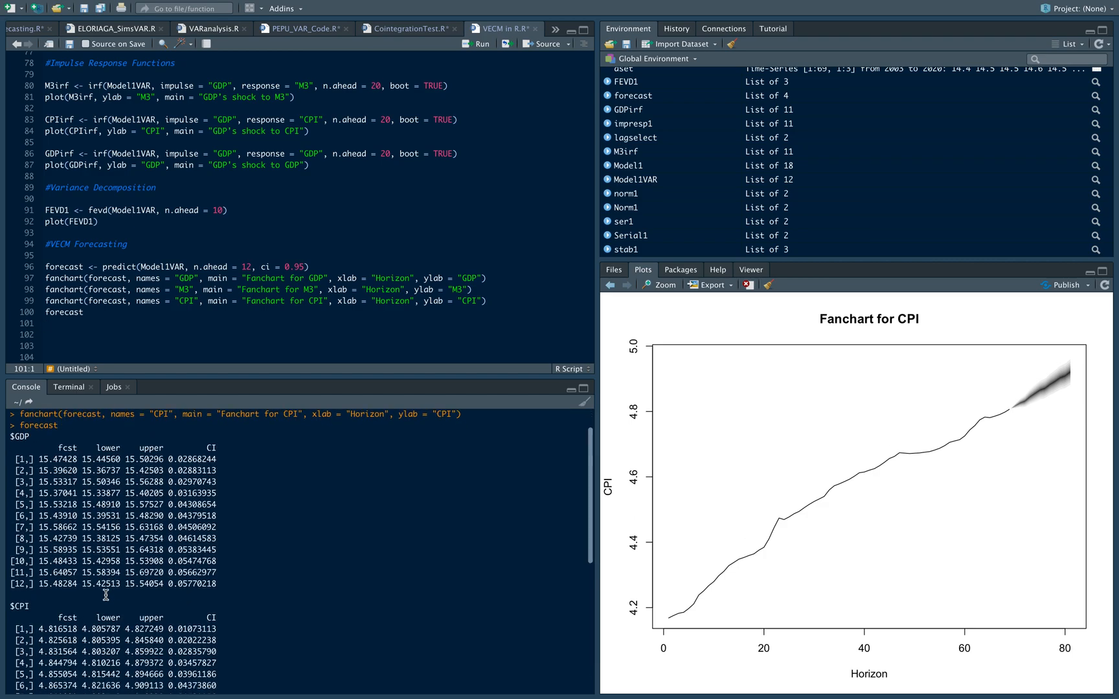
Step: Read through the printed forecast tables down to the M3 block, including its first CI value 0.5378092
scroll("down", 3)
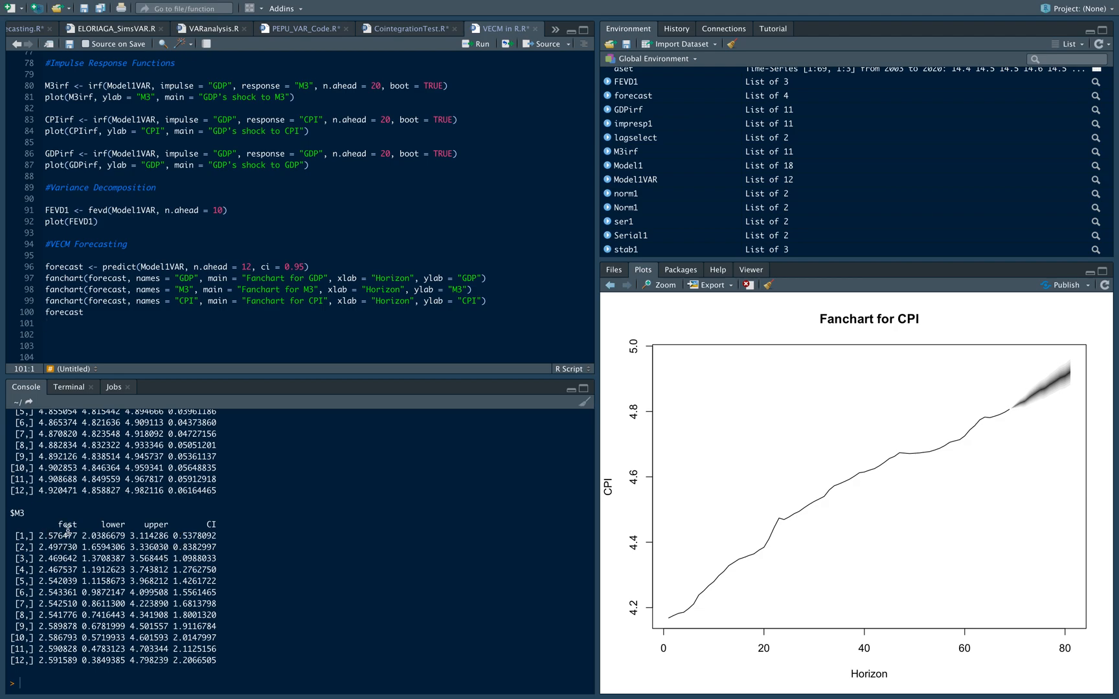
left_click_drag(68, 525, 68, 621)
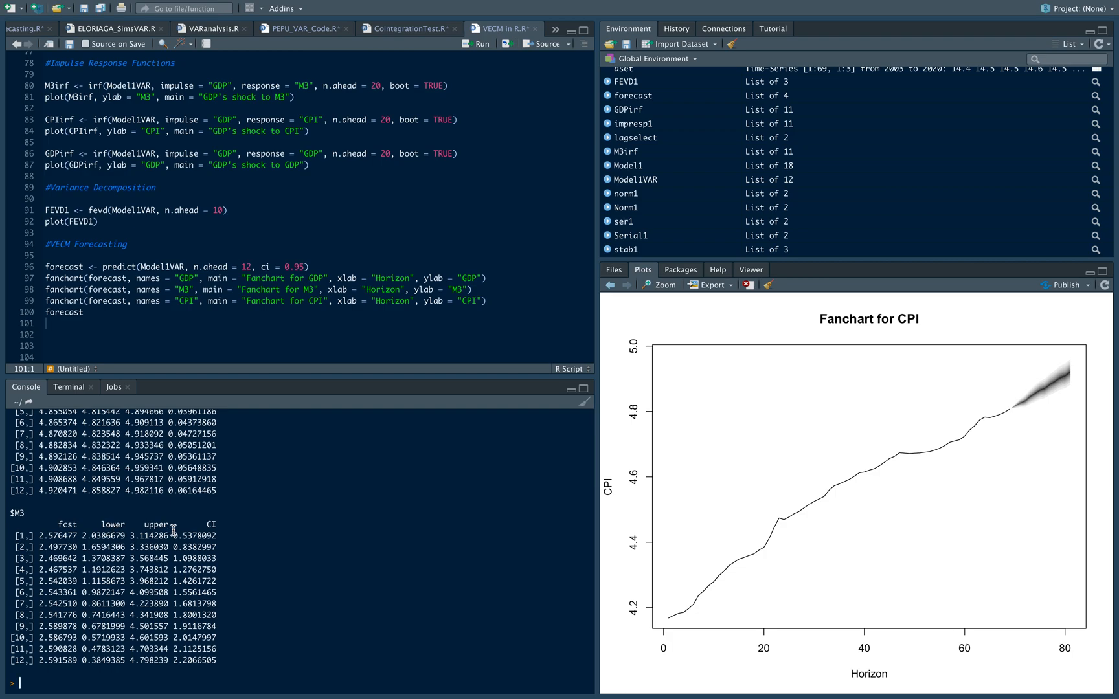
scroll("down", 3)
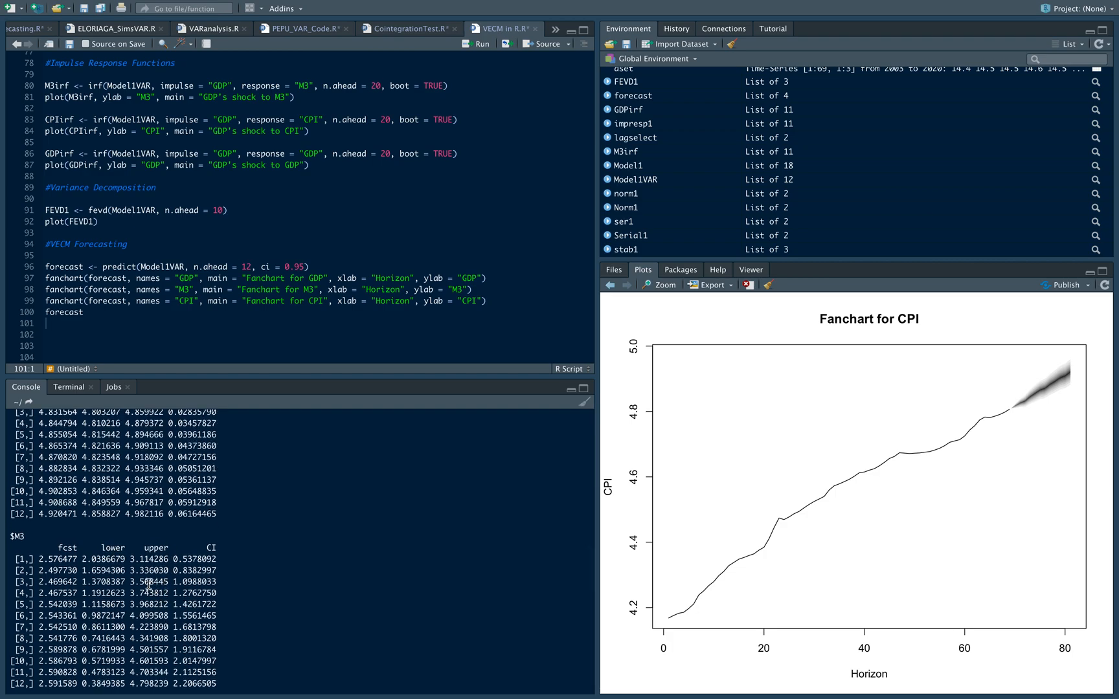
mouse_move(171, 590)
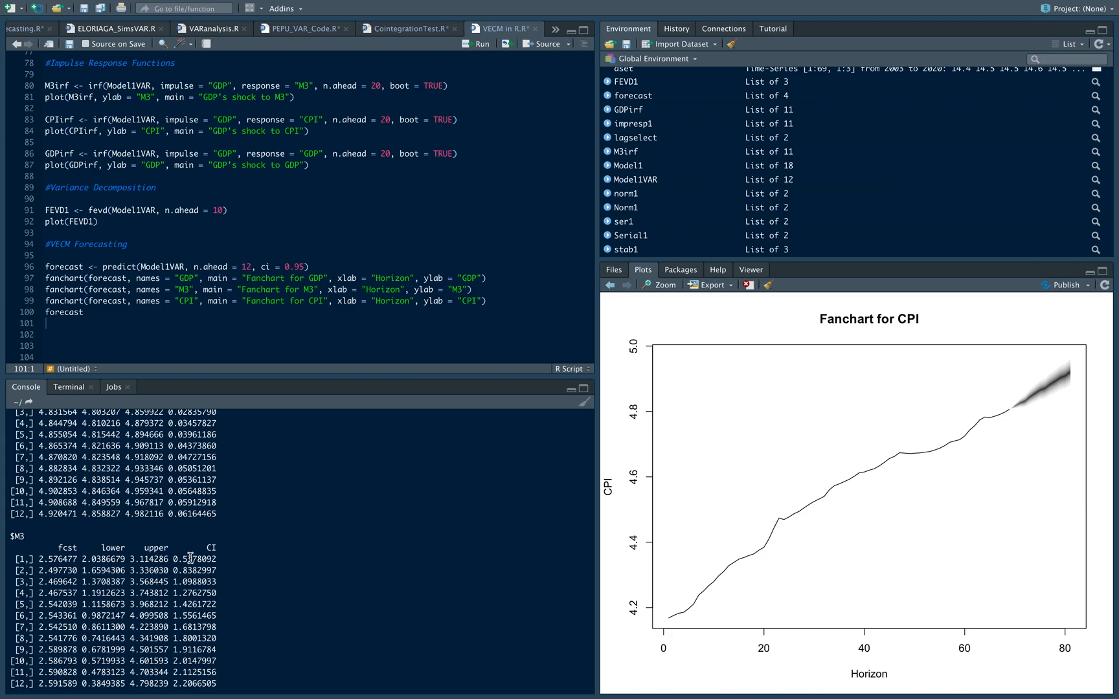
double_click(195, 559)
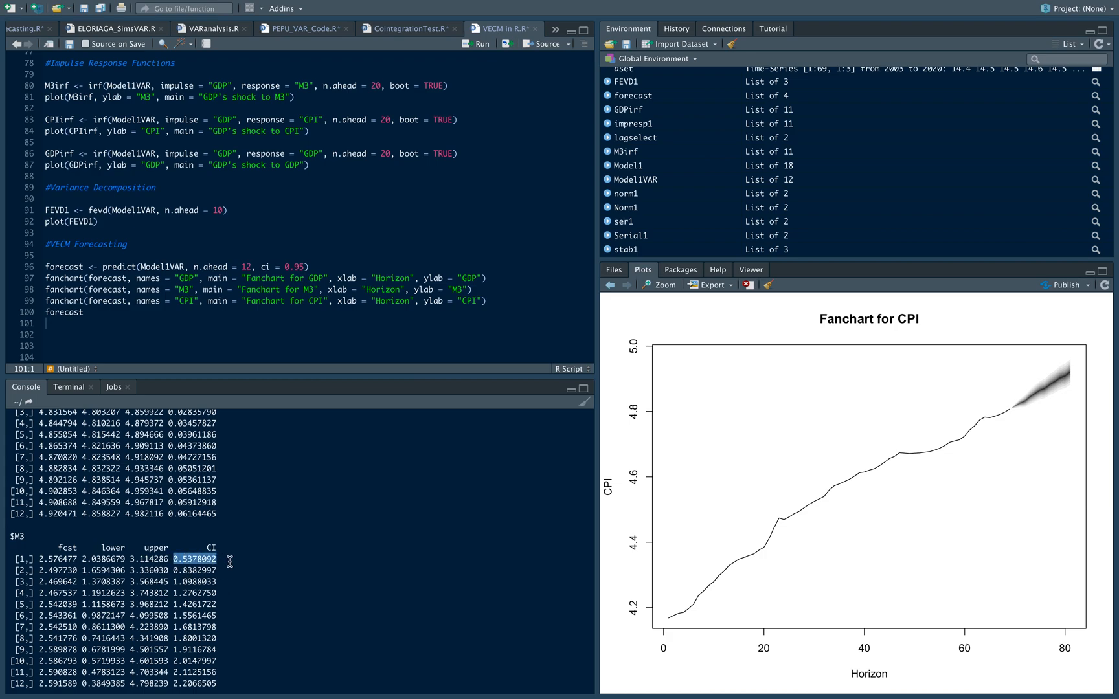
scroll("down", 3)
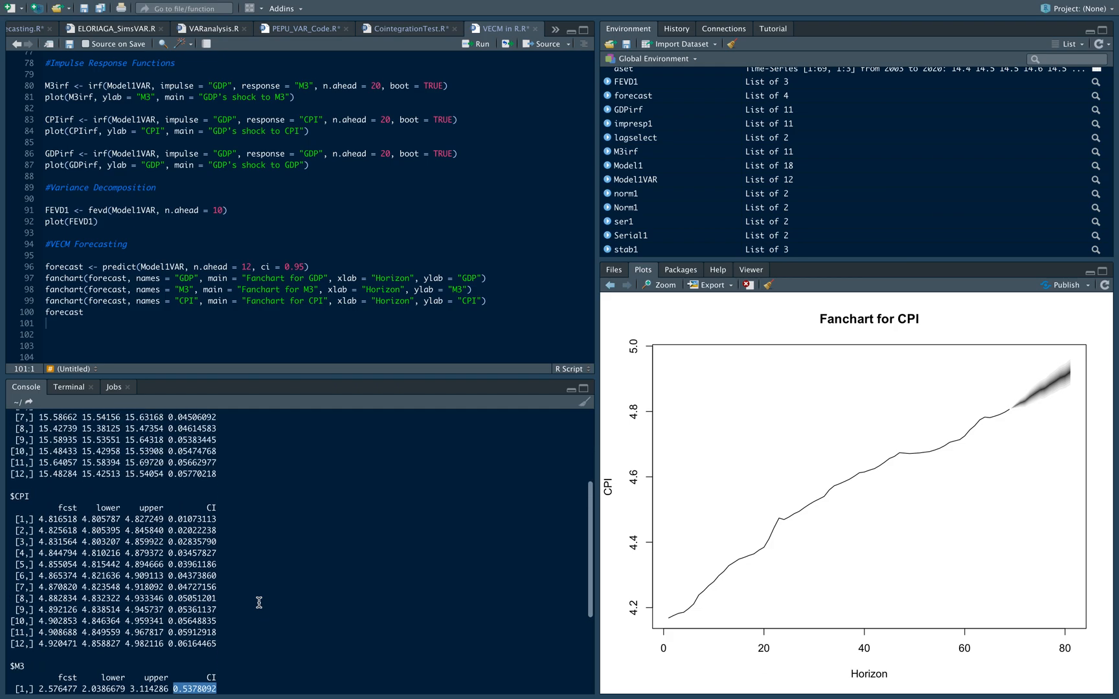
scroll("down", 3)
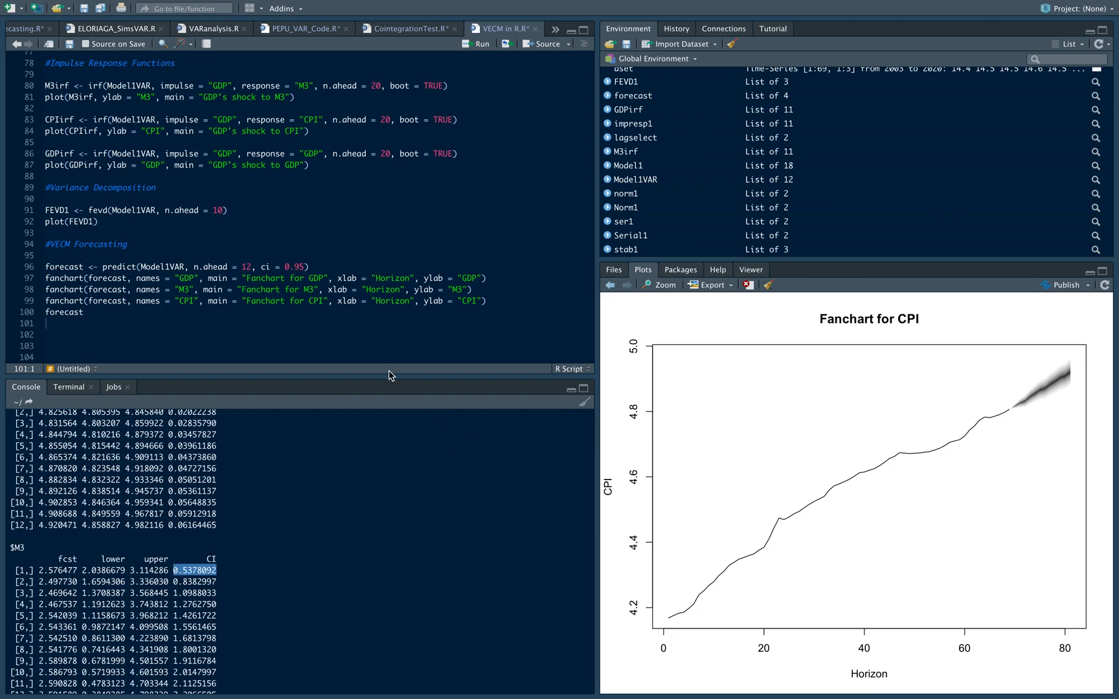
mouse_move(412, 351)
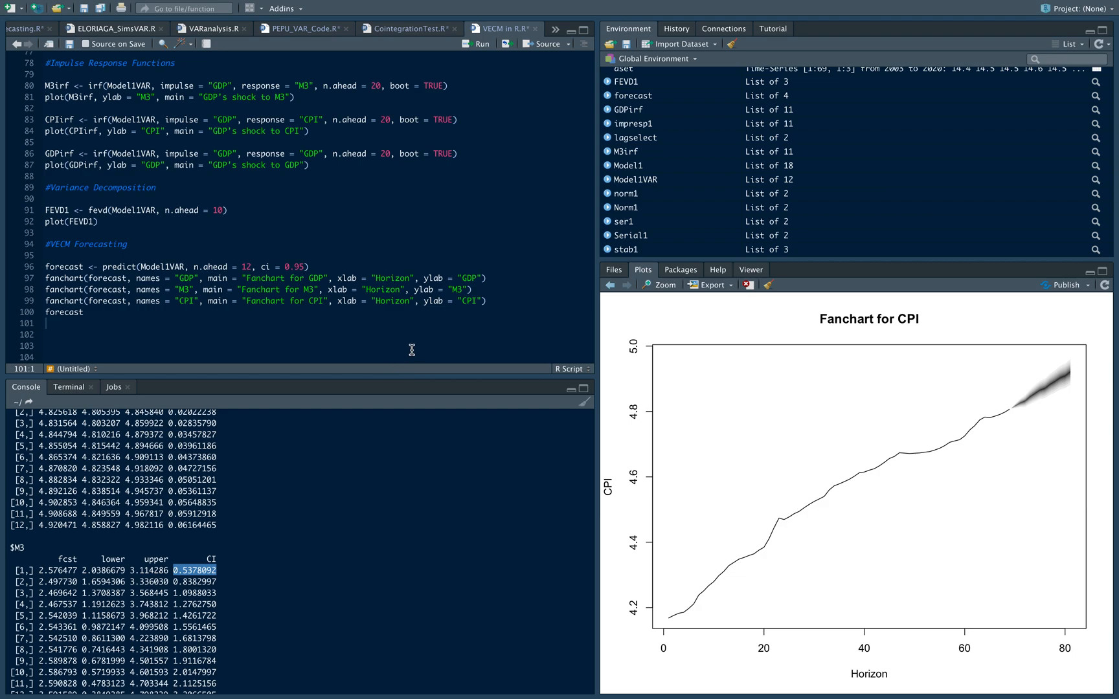